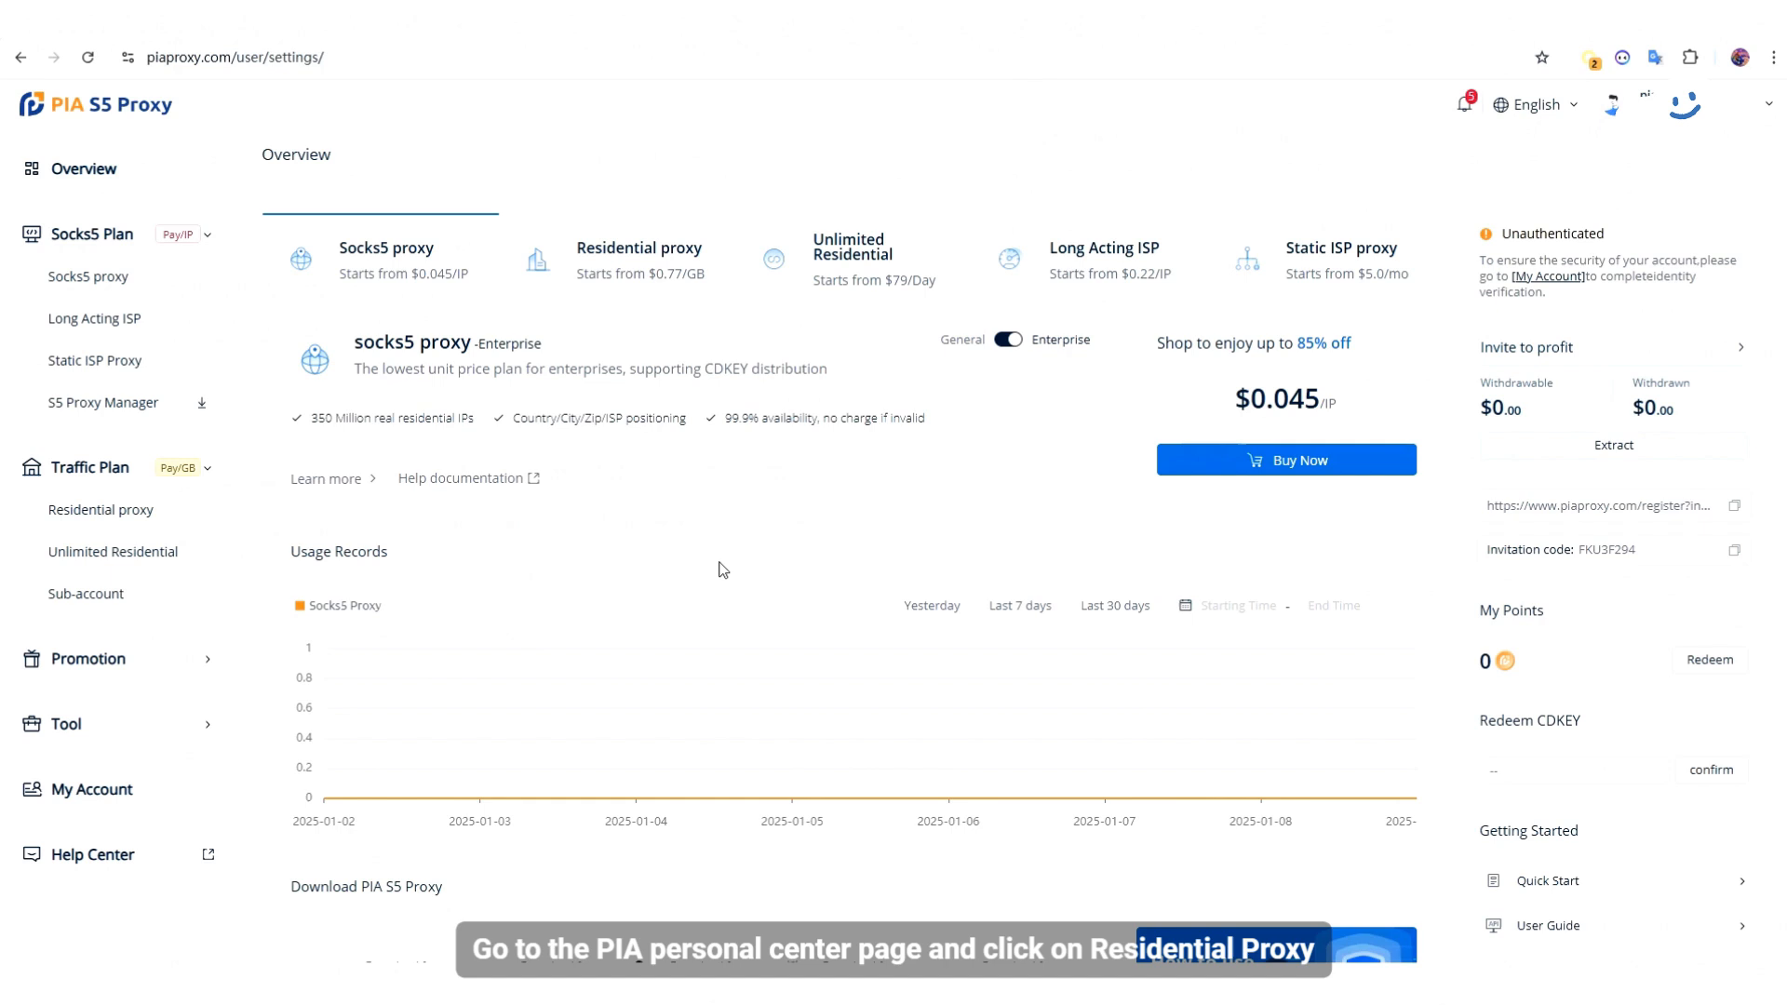
- Open the Residential proxy traffic page showing 4.97 GB remaining
{"action": "left_click", "coordinate": [99, 509]}
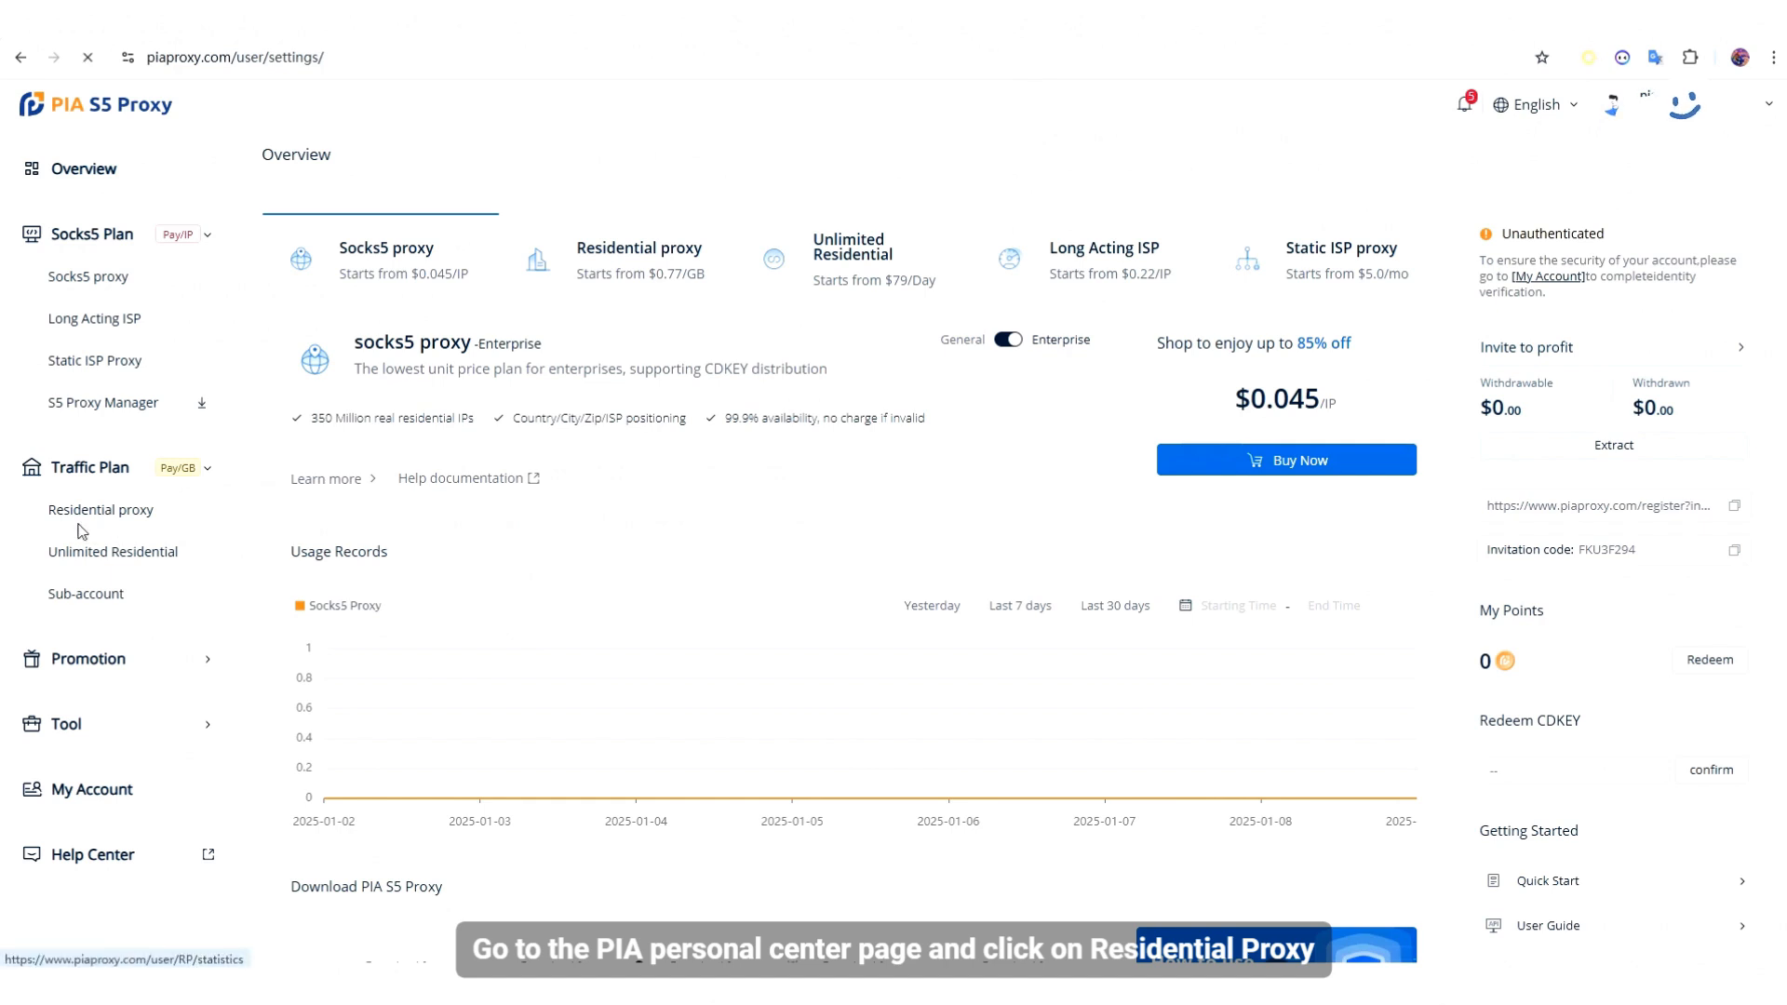
{"action": "left_click", "coordinate": [100, 509]}
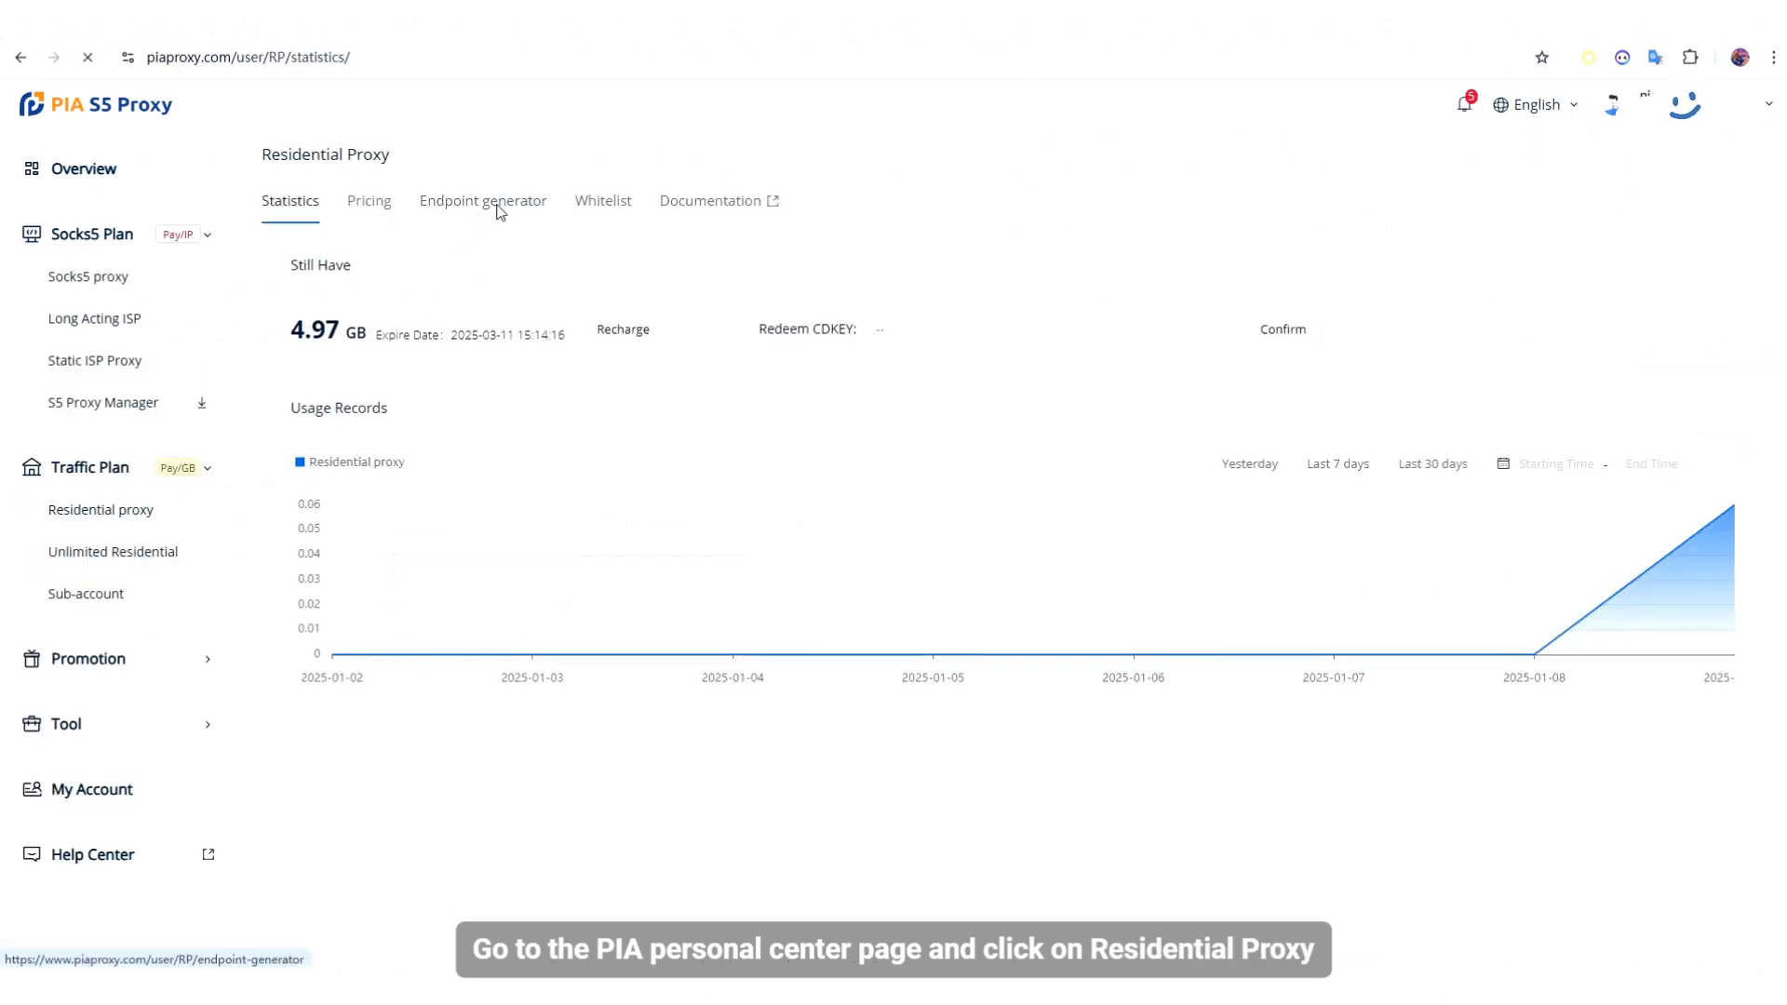
- In the Endpoint generator, set the proxy region to USA
{"action": "left_click", "coordinate": [483, 200]}
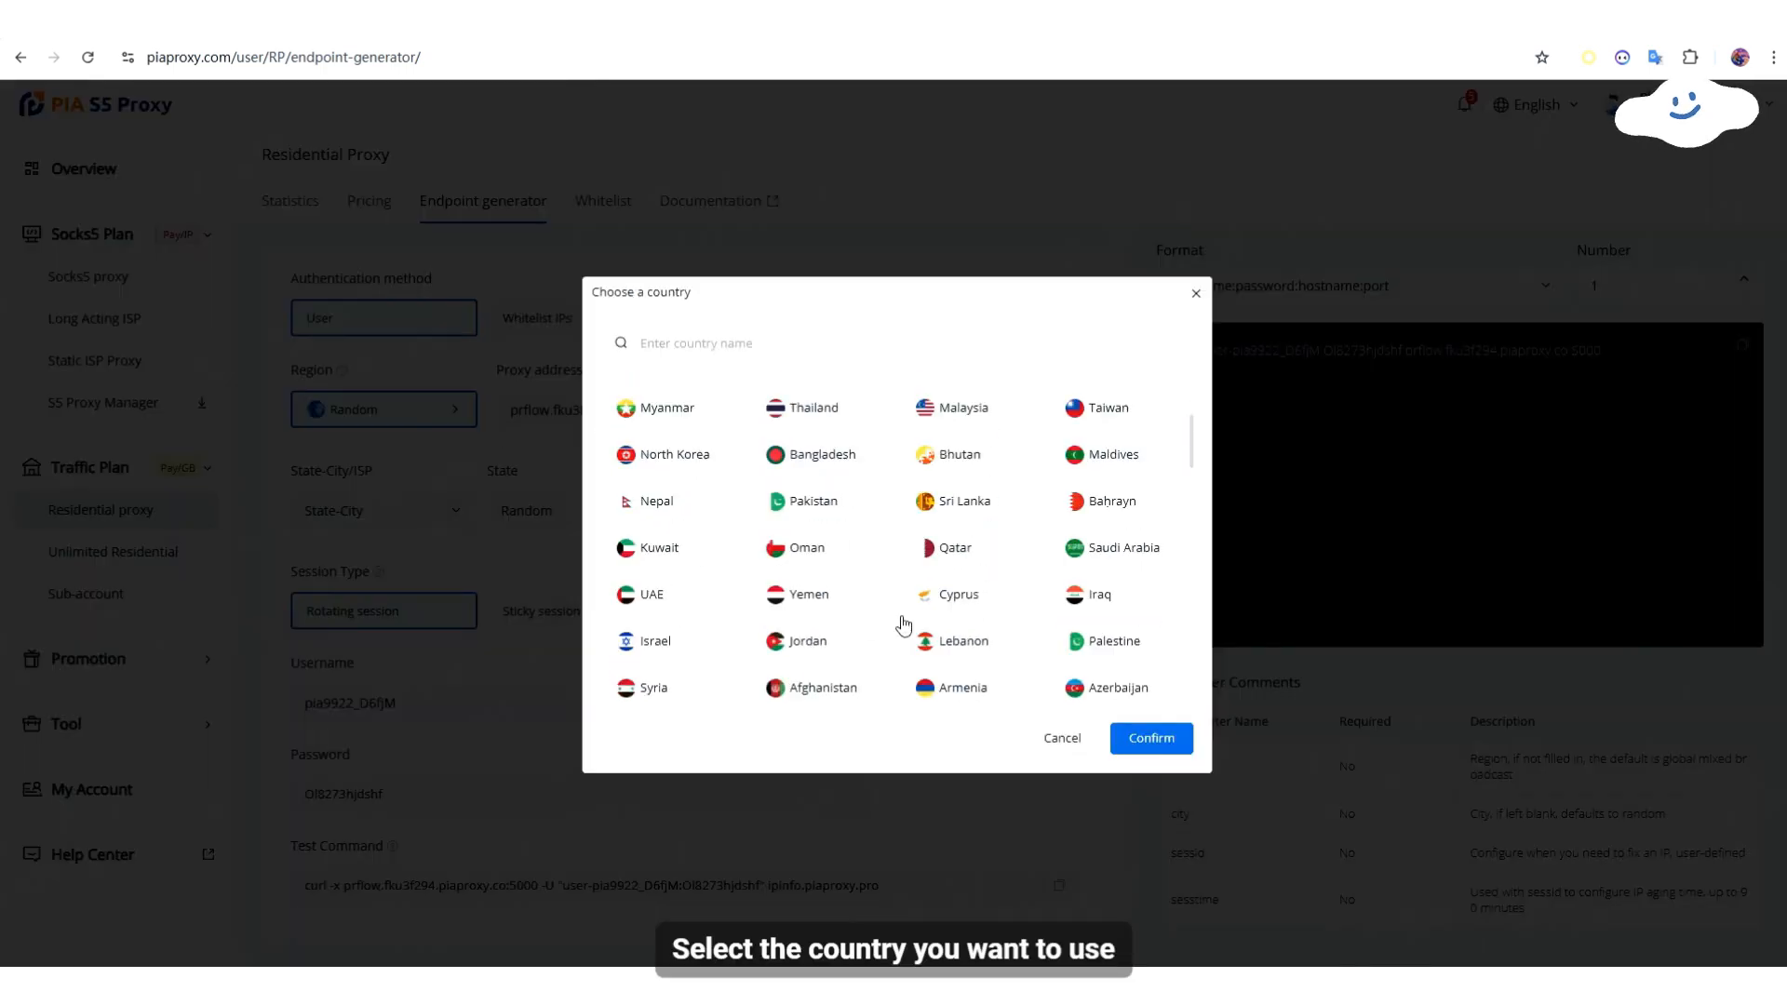
{"action": "scroll", "scroll_direction": "down", "scroll_amount": 3}
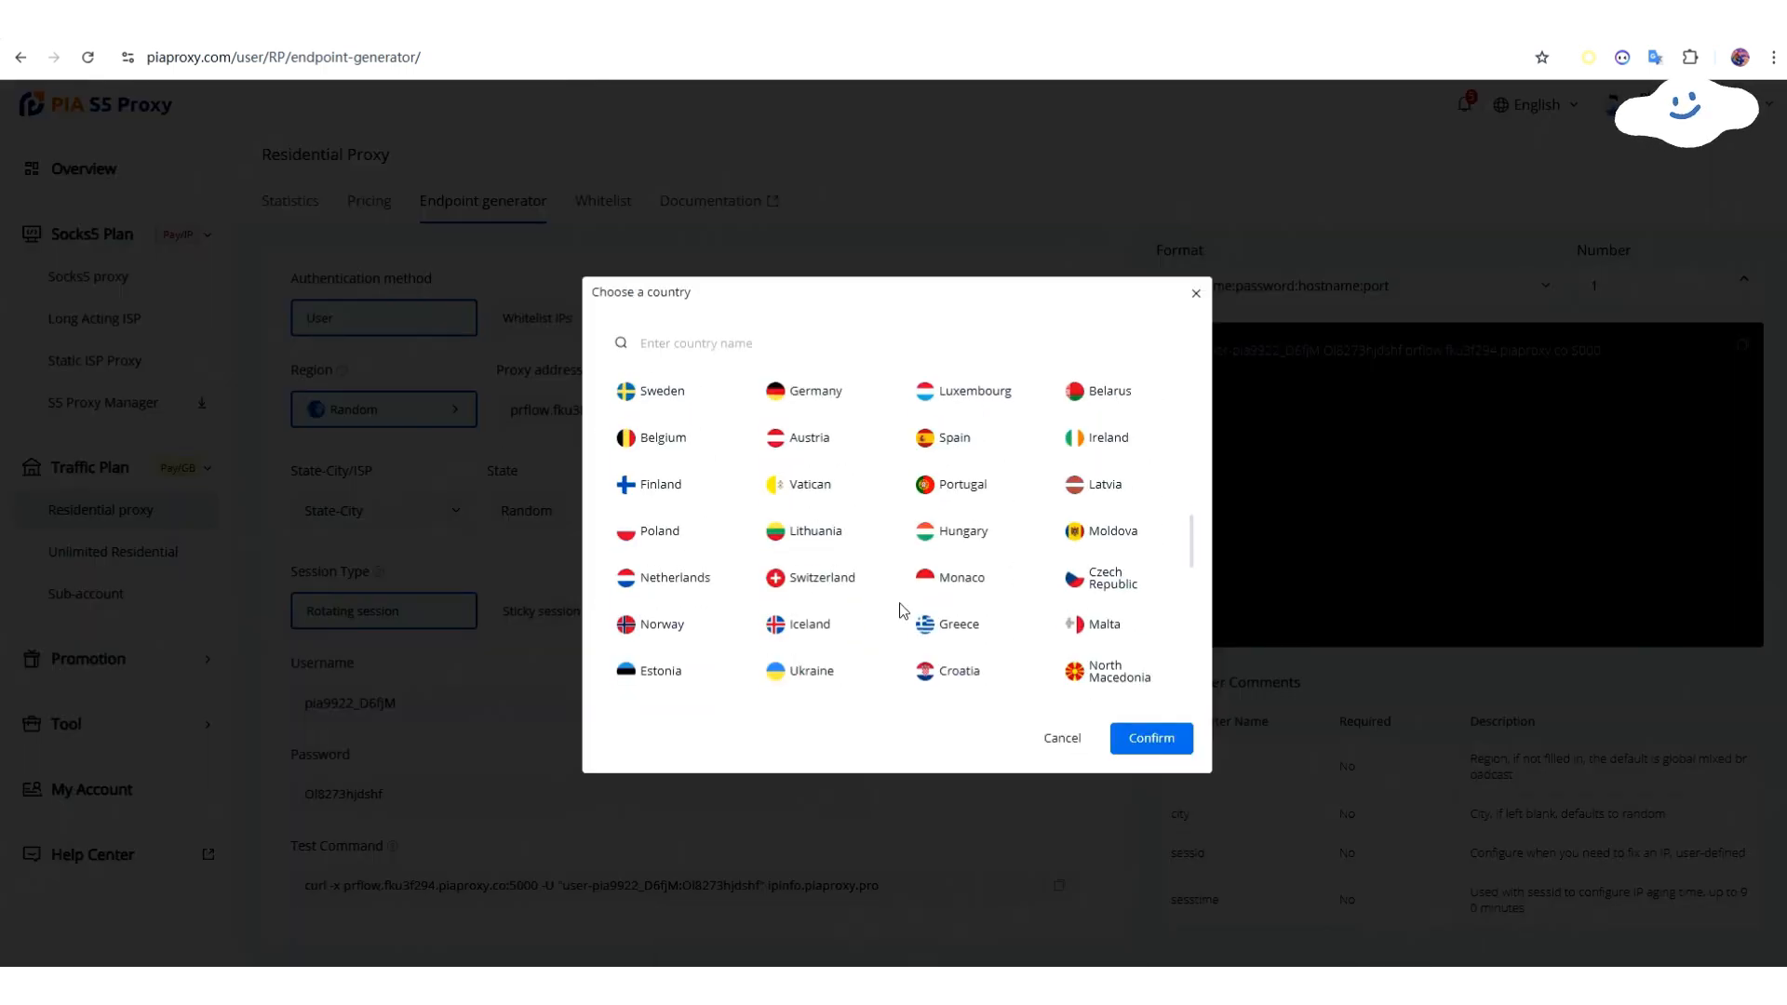
{"action": "left_click", "coordinate": [1151, 738]}
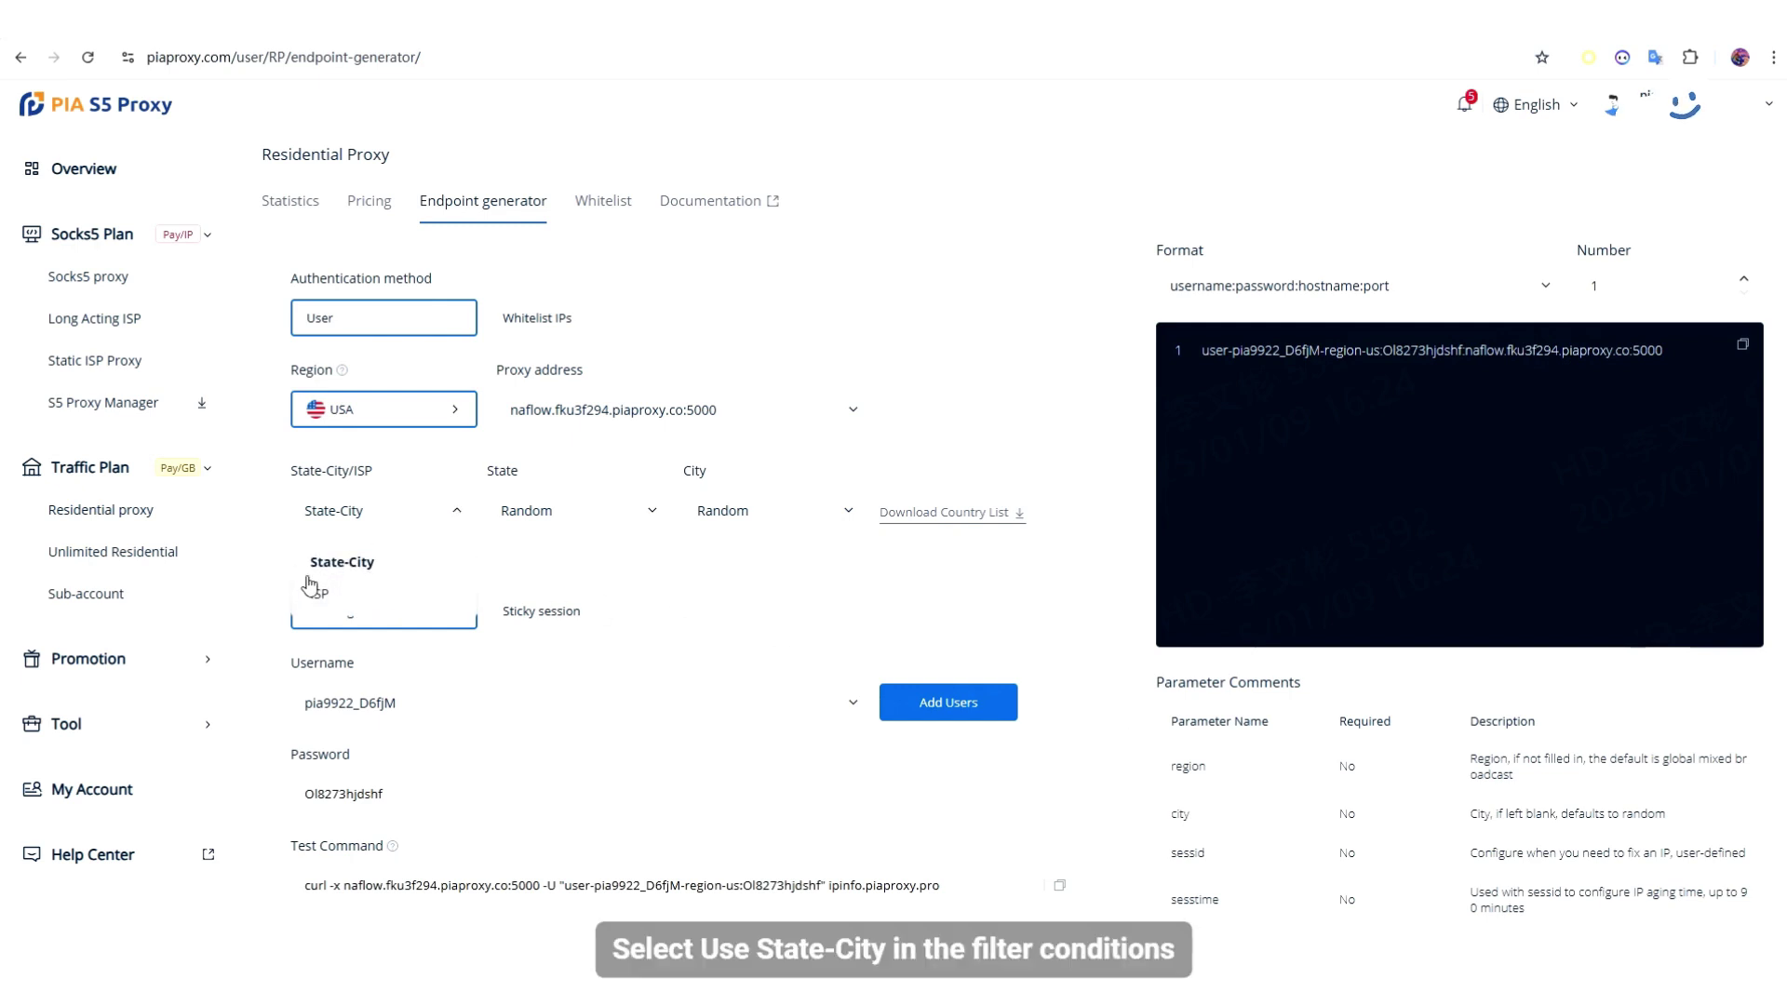
- Choose california as the state, then open the city list to pick Indio
{"action": "left_click", "coordinate": [577, 511]}
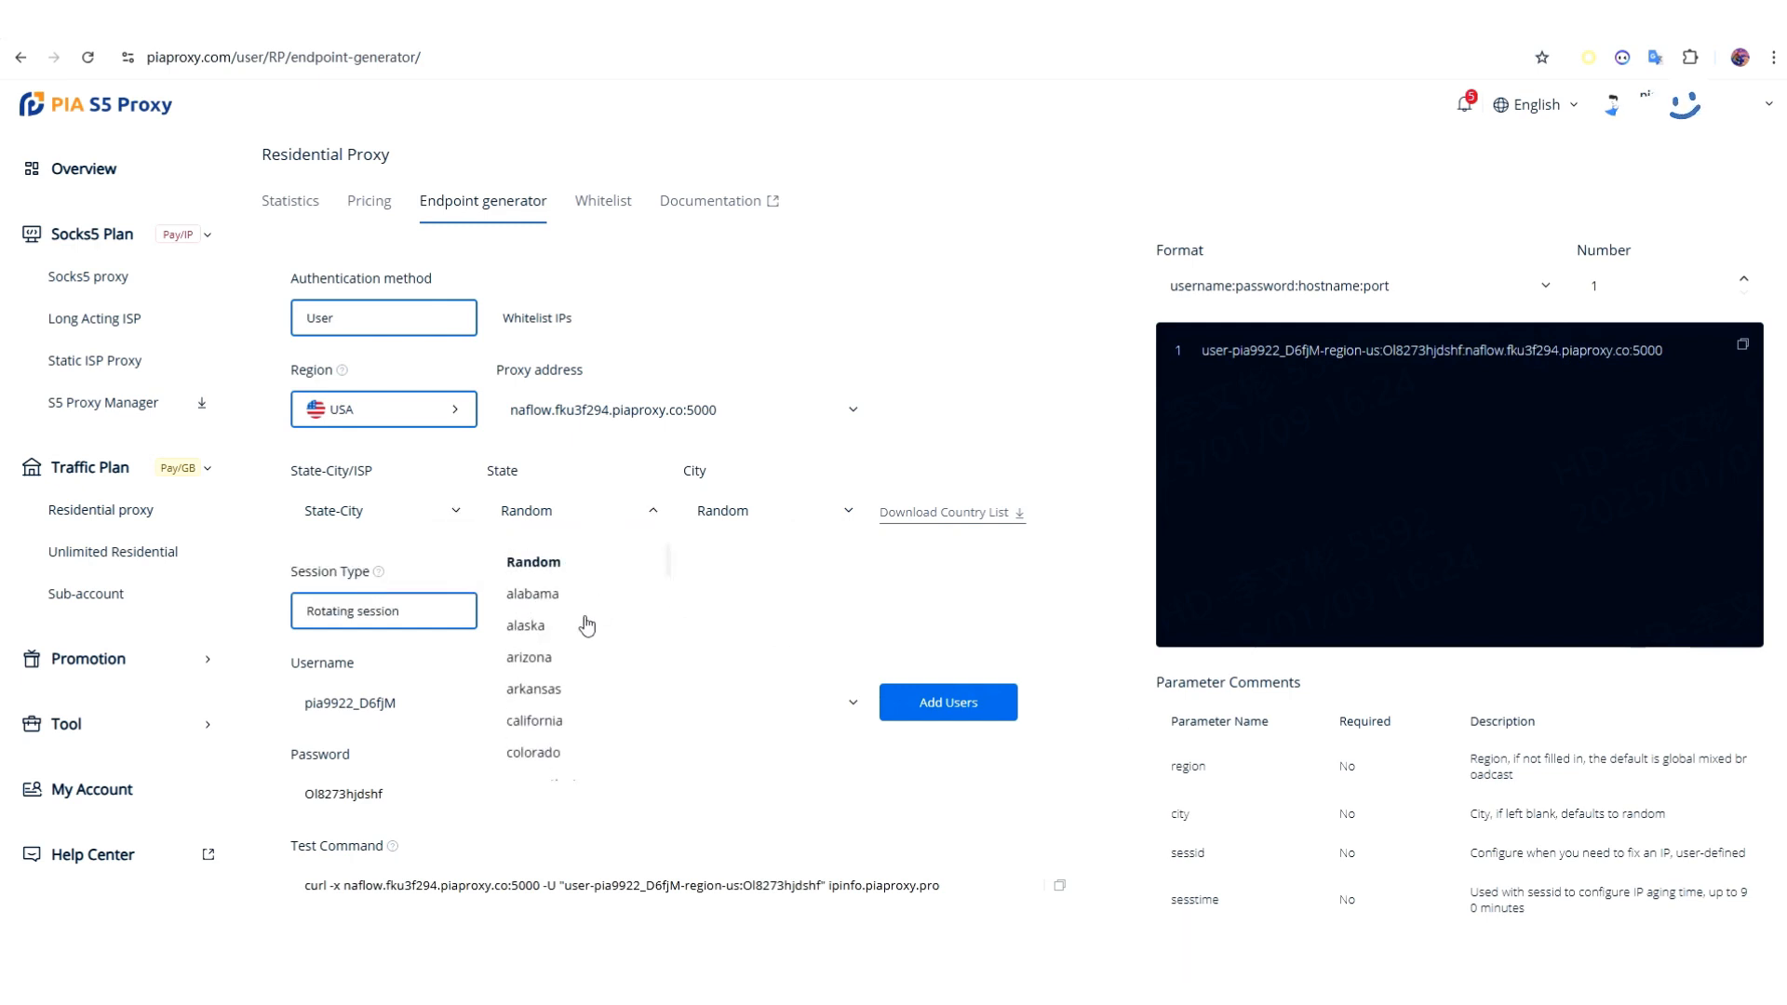
{"action": "left_click", "coordinate": [533, 720]}
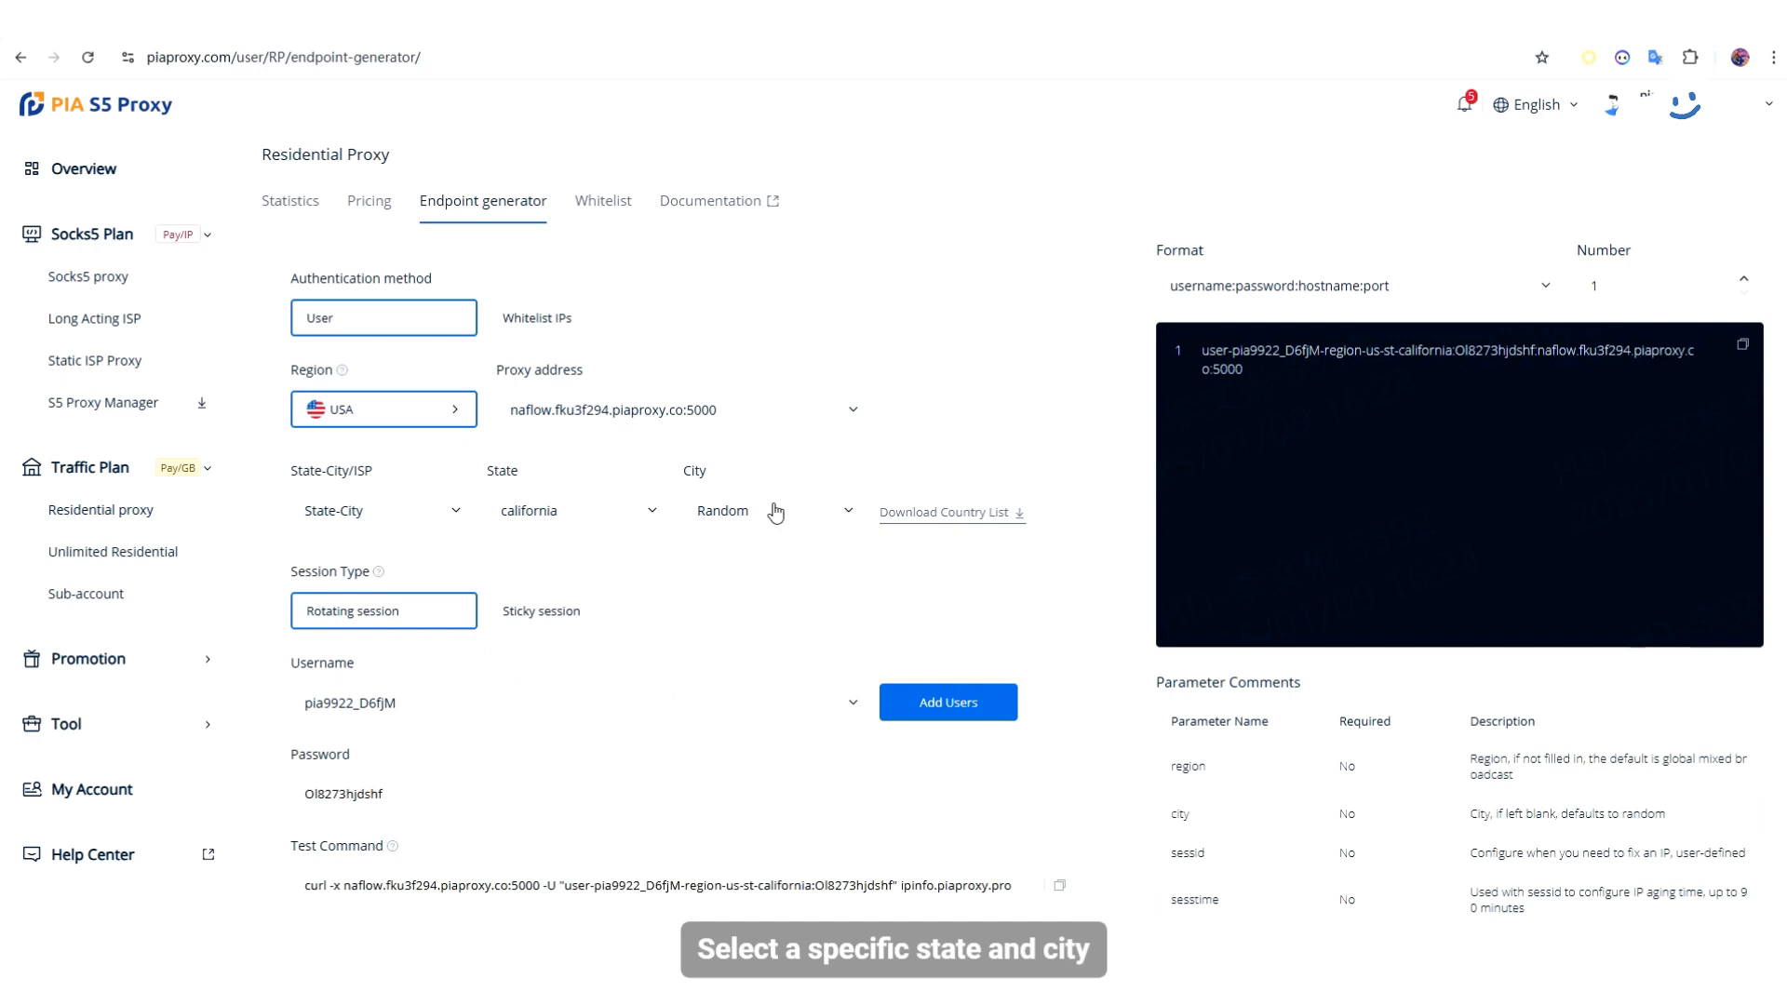
{"action": "left_click", "coordinate": [772, 510]}
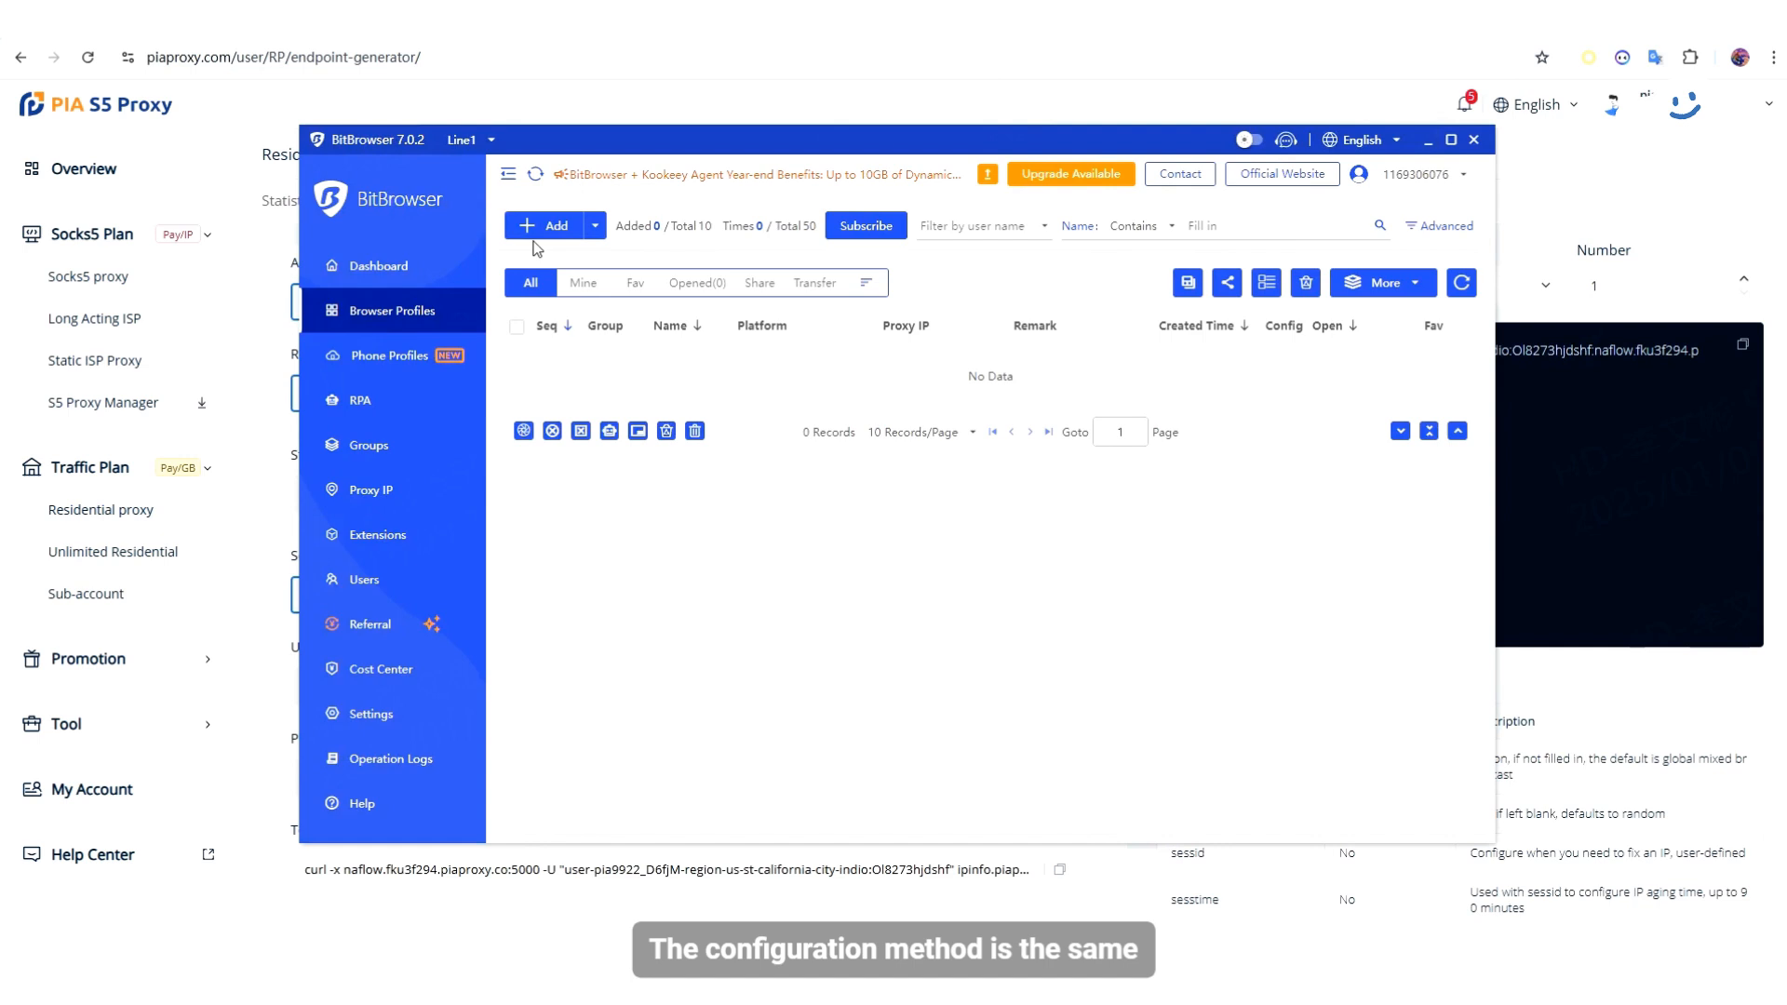
- Add a new BitBrowser profile and scroll to its proxy section
{"action": "left_click", "coordinate": [543, 226]}
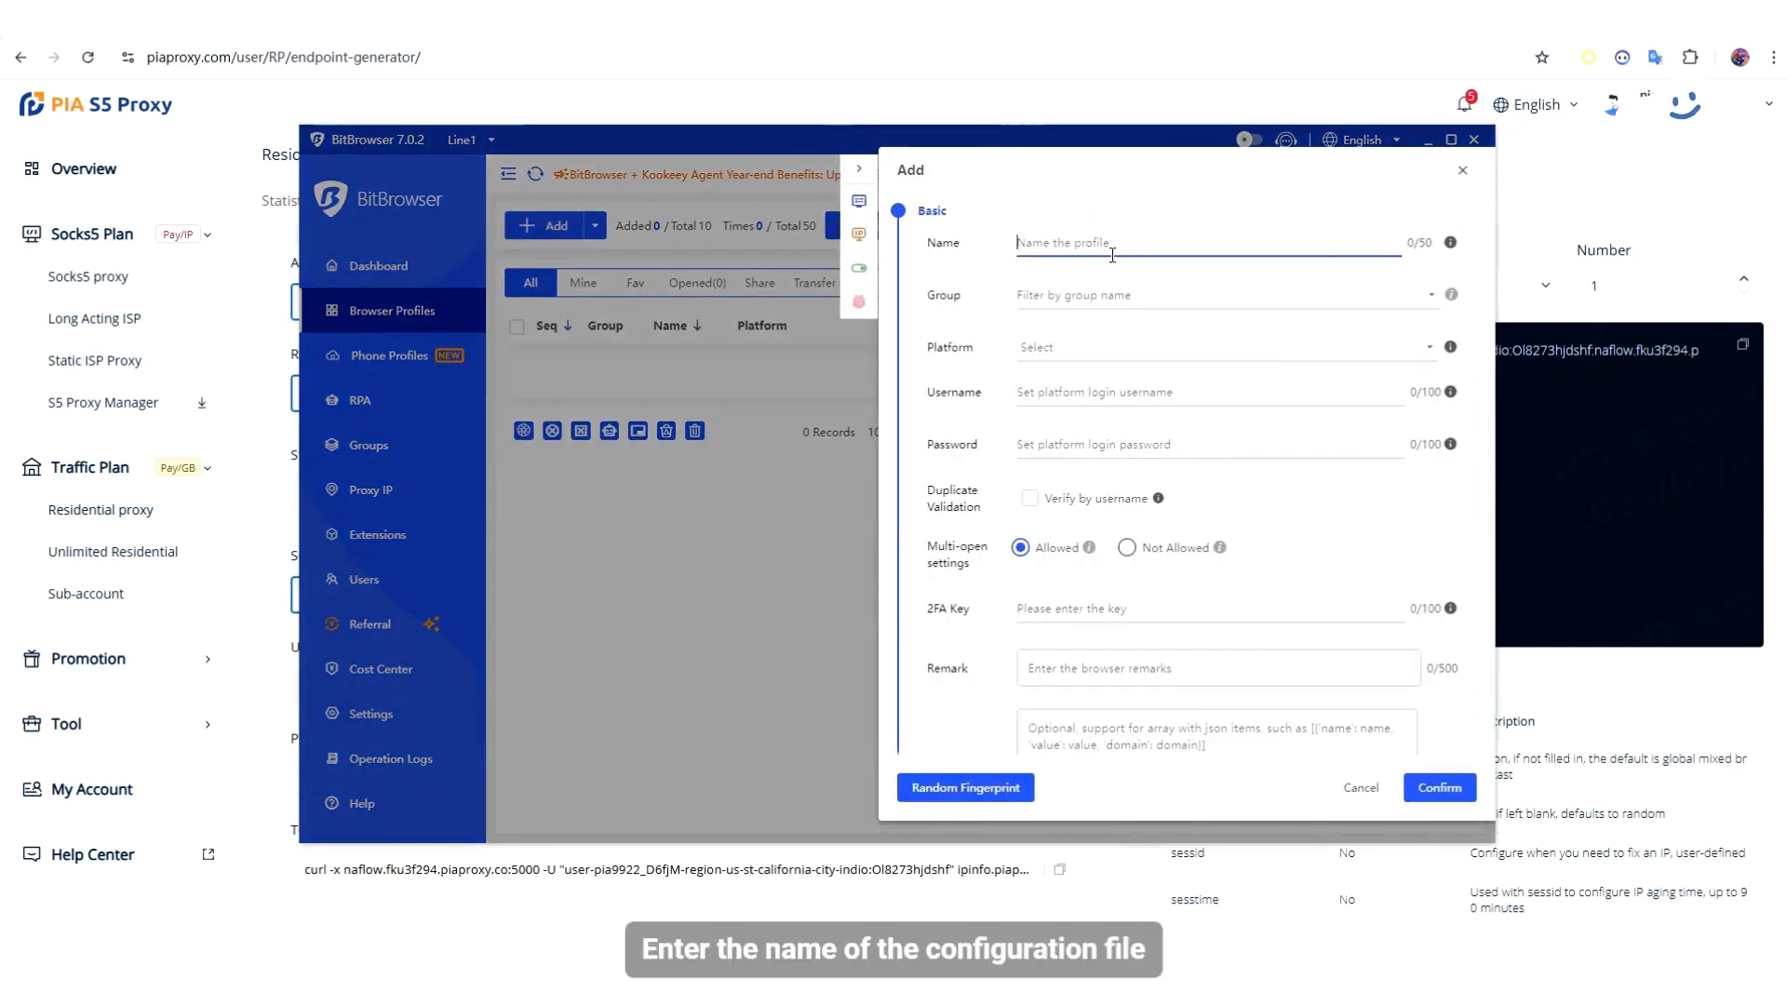
{"action": "scroll", "scroll_direction": "down", "scroll_amount": 3}
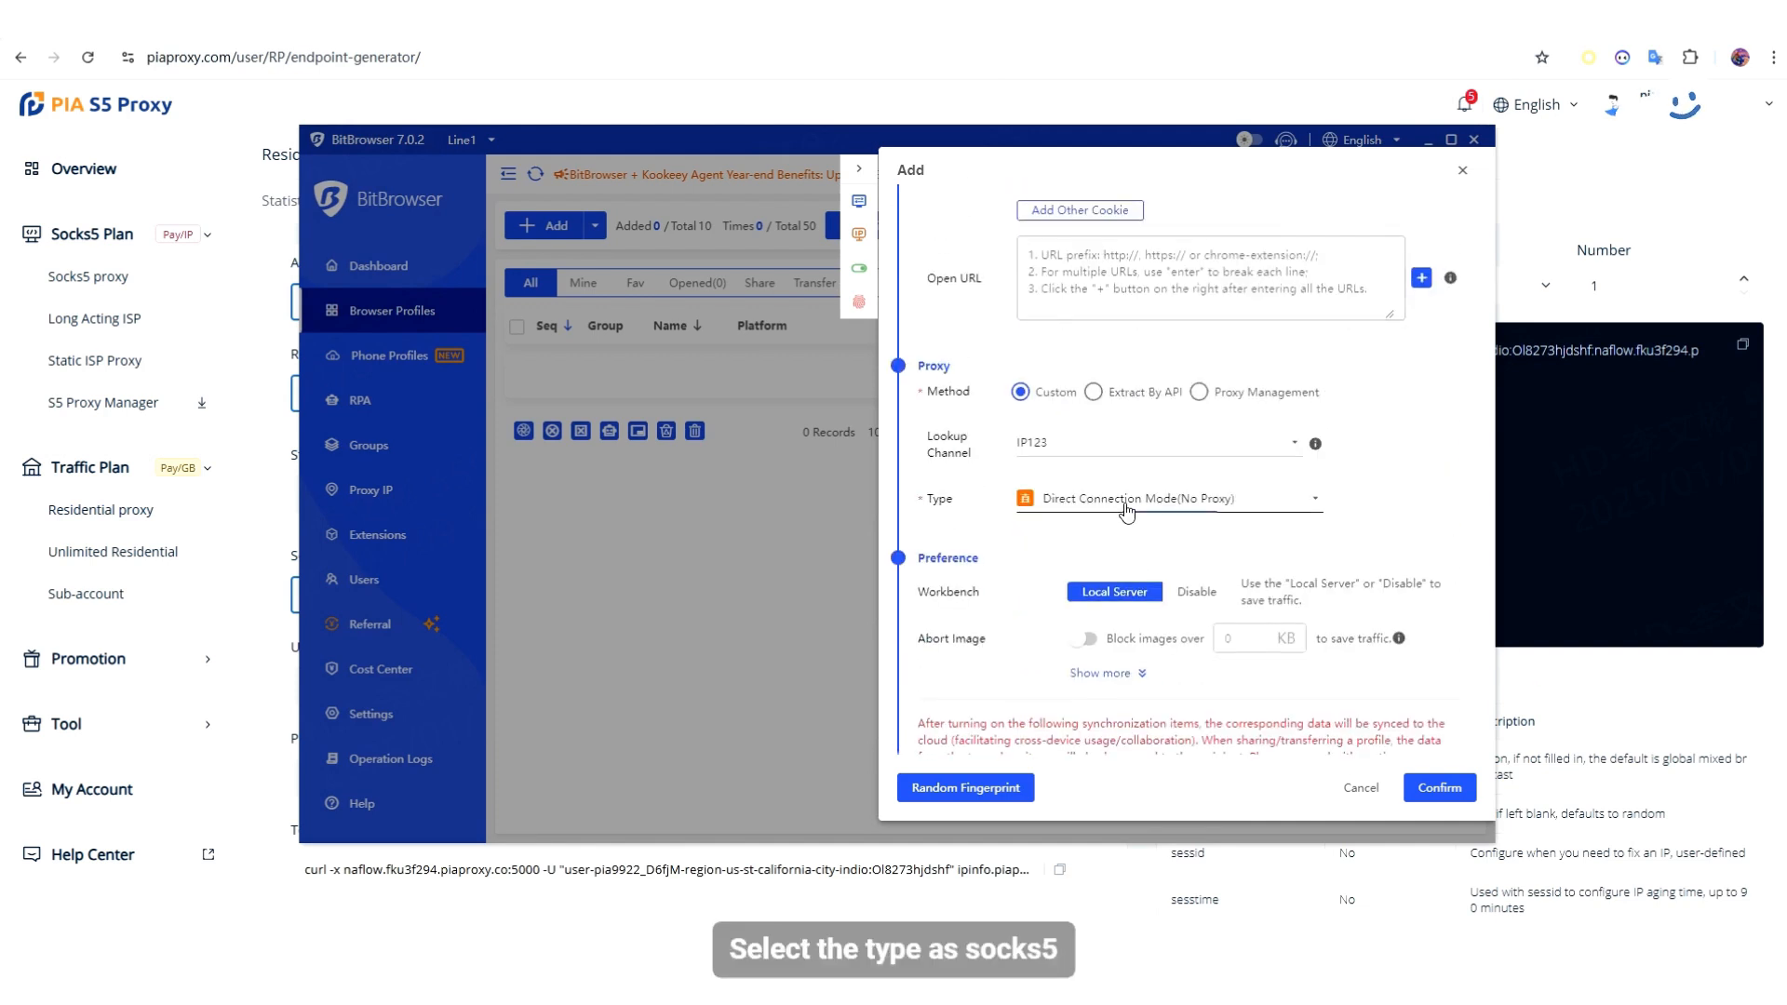
- Set the profile proxy to Socks5, host naflow.fku3f294.piaproxy.co, port 5000
{"action": "left_click", "coordinate": [1168, 499]}
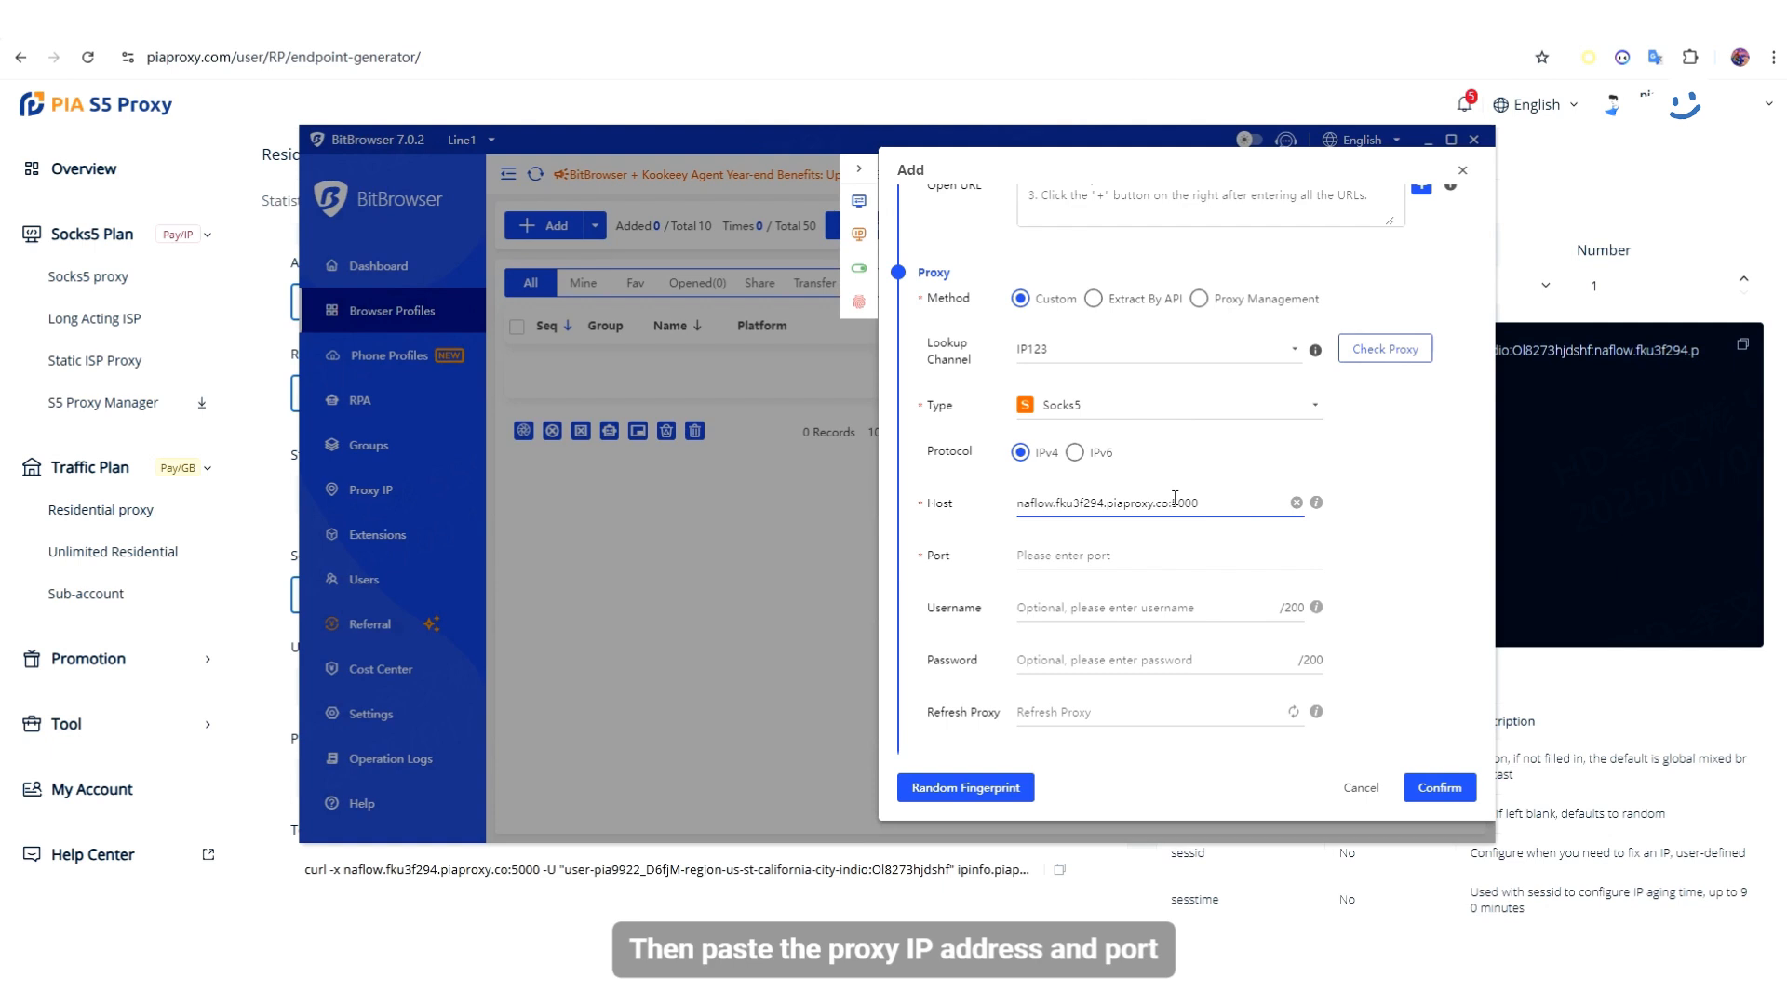
{"action": "type", "text": "5000"}
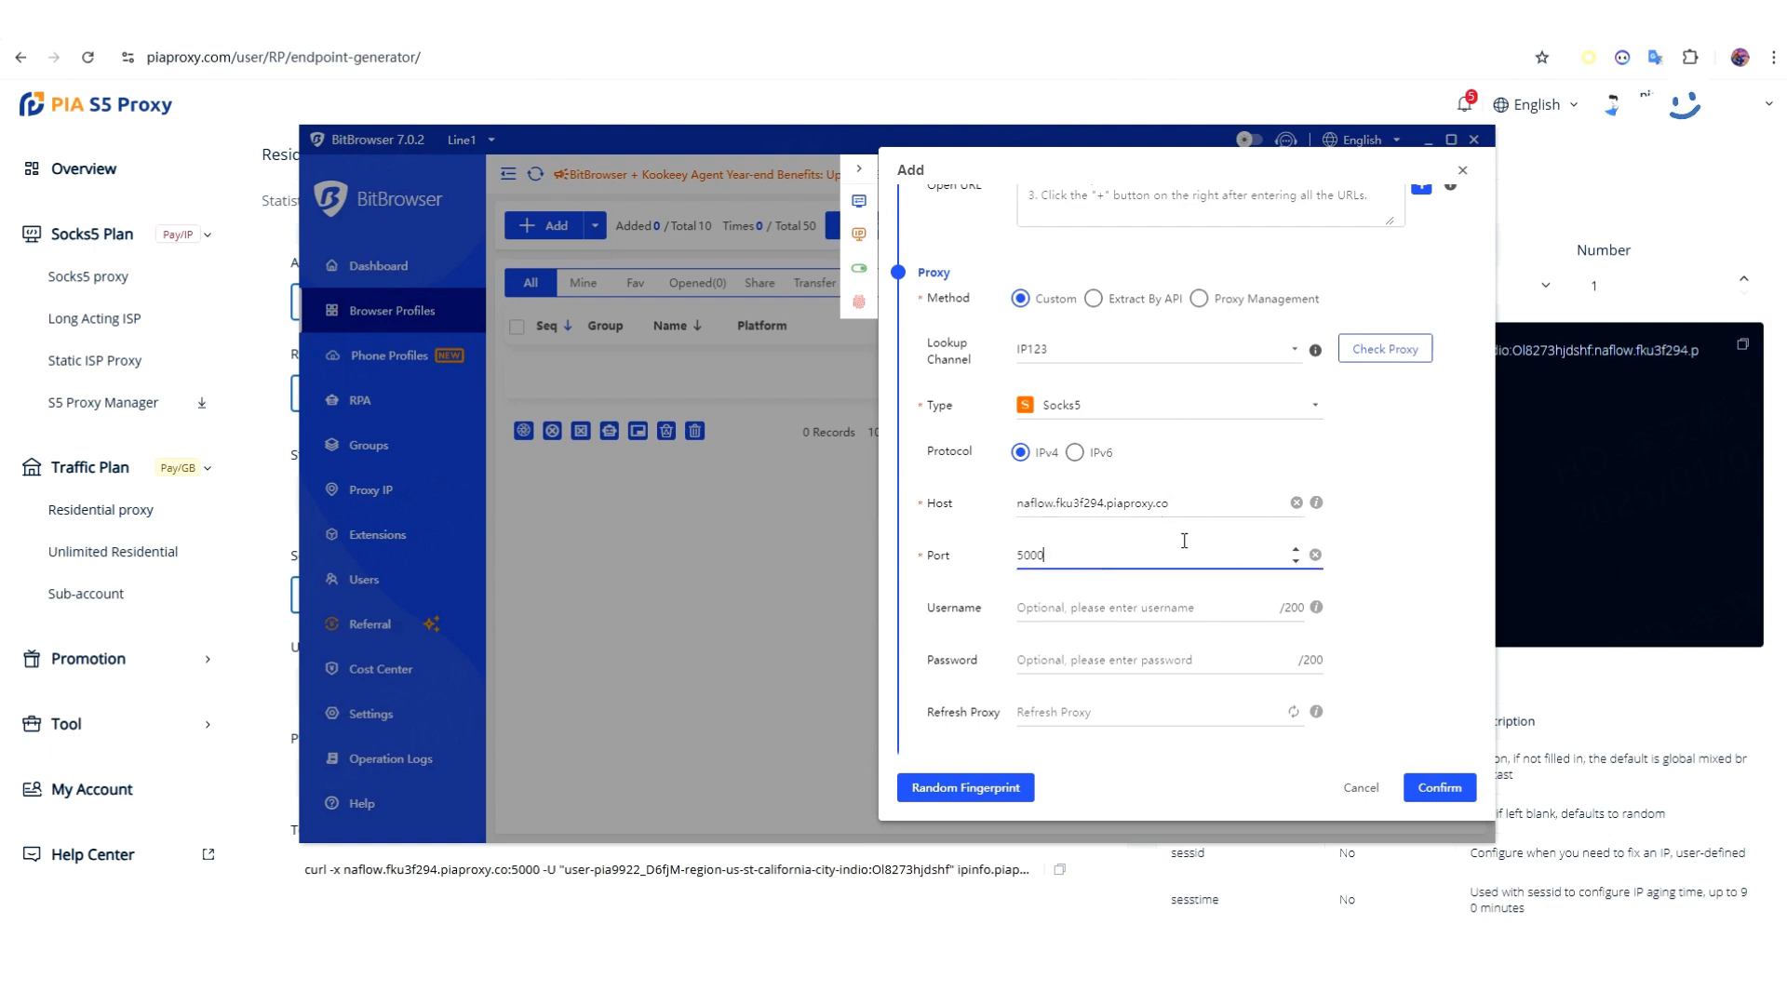
{"action": "left_click", "coordinate": [1141, 608]}
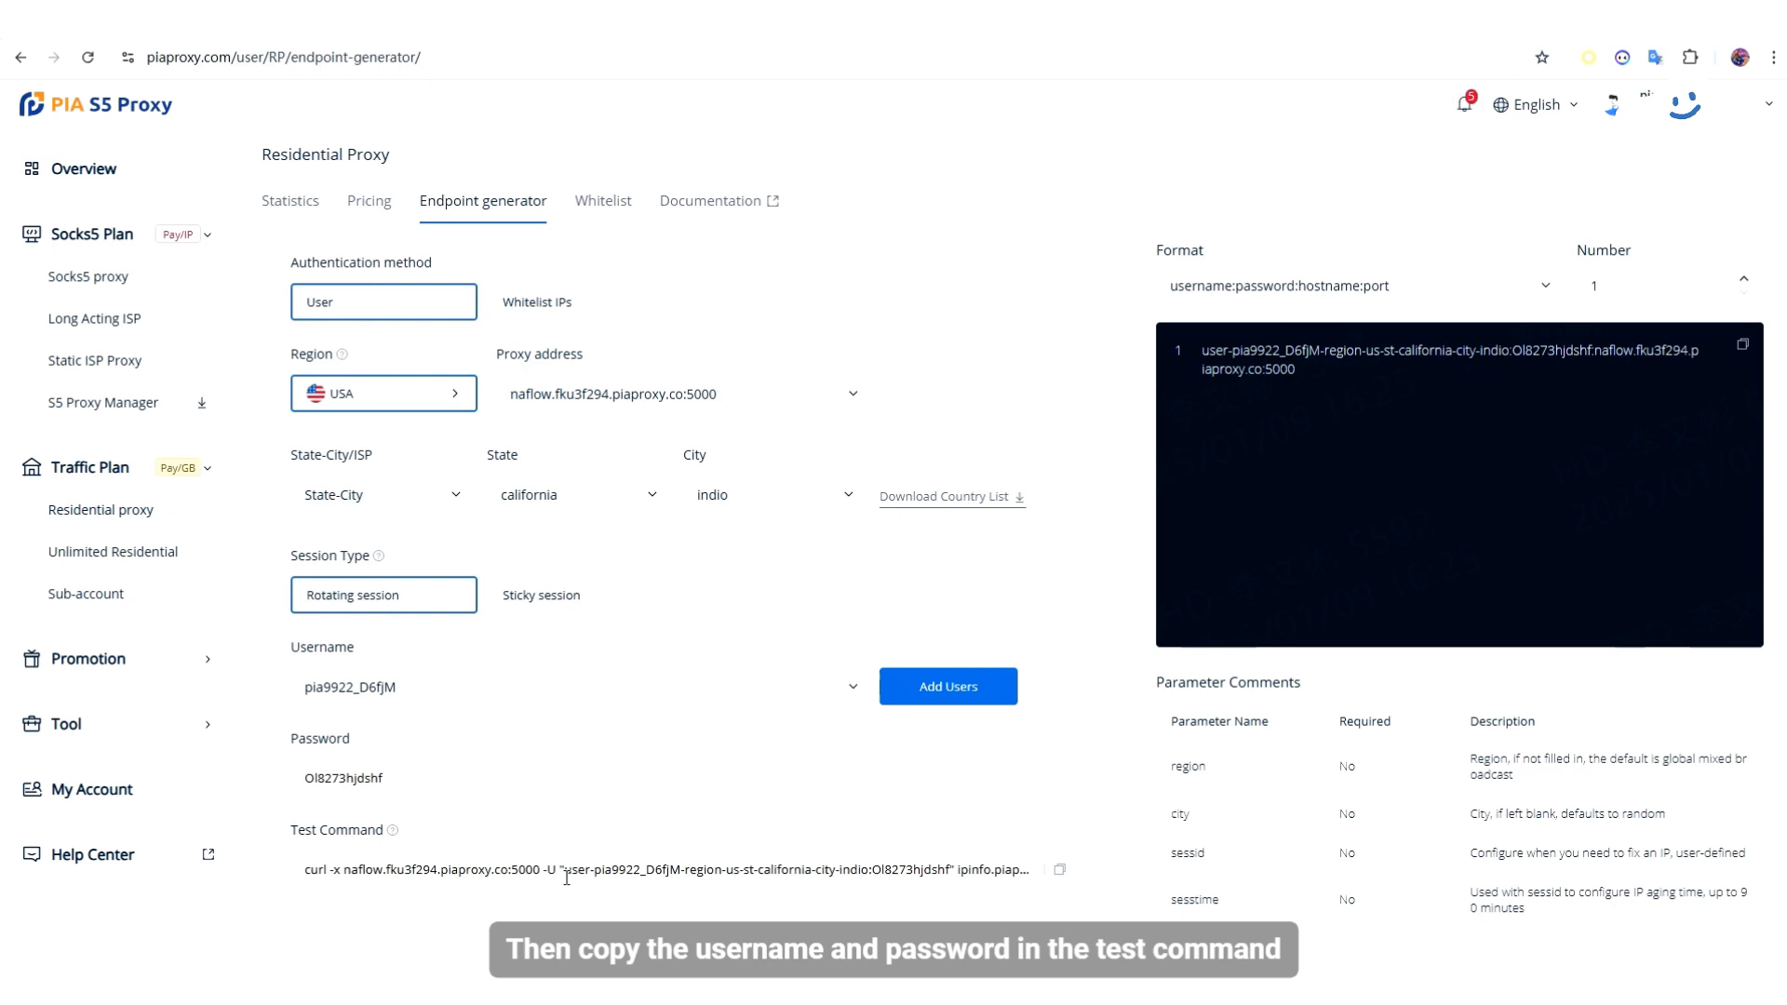
- Select the region-tagged username from the PIA test command for the proxy username
{"action": "left_click_drag", "start_coordinate": [564, 870], "coordinate": [803, 869]}
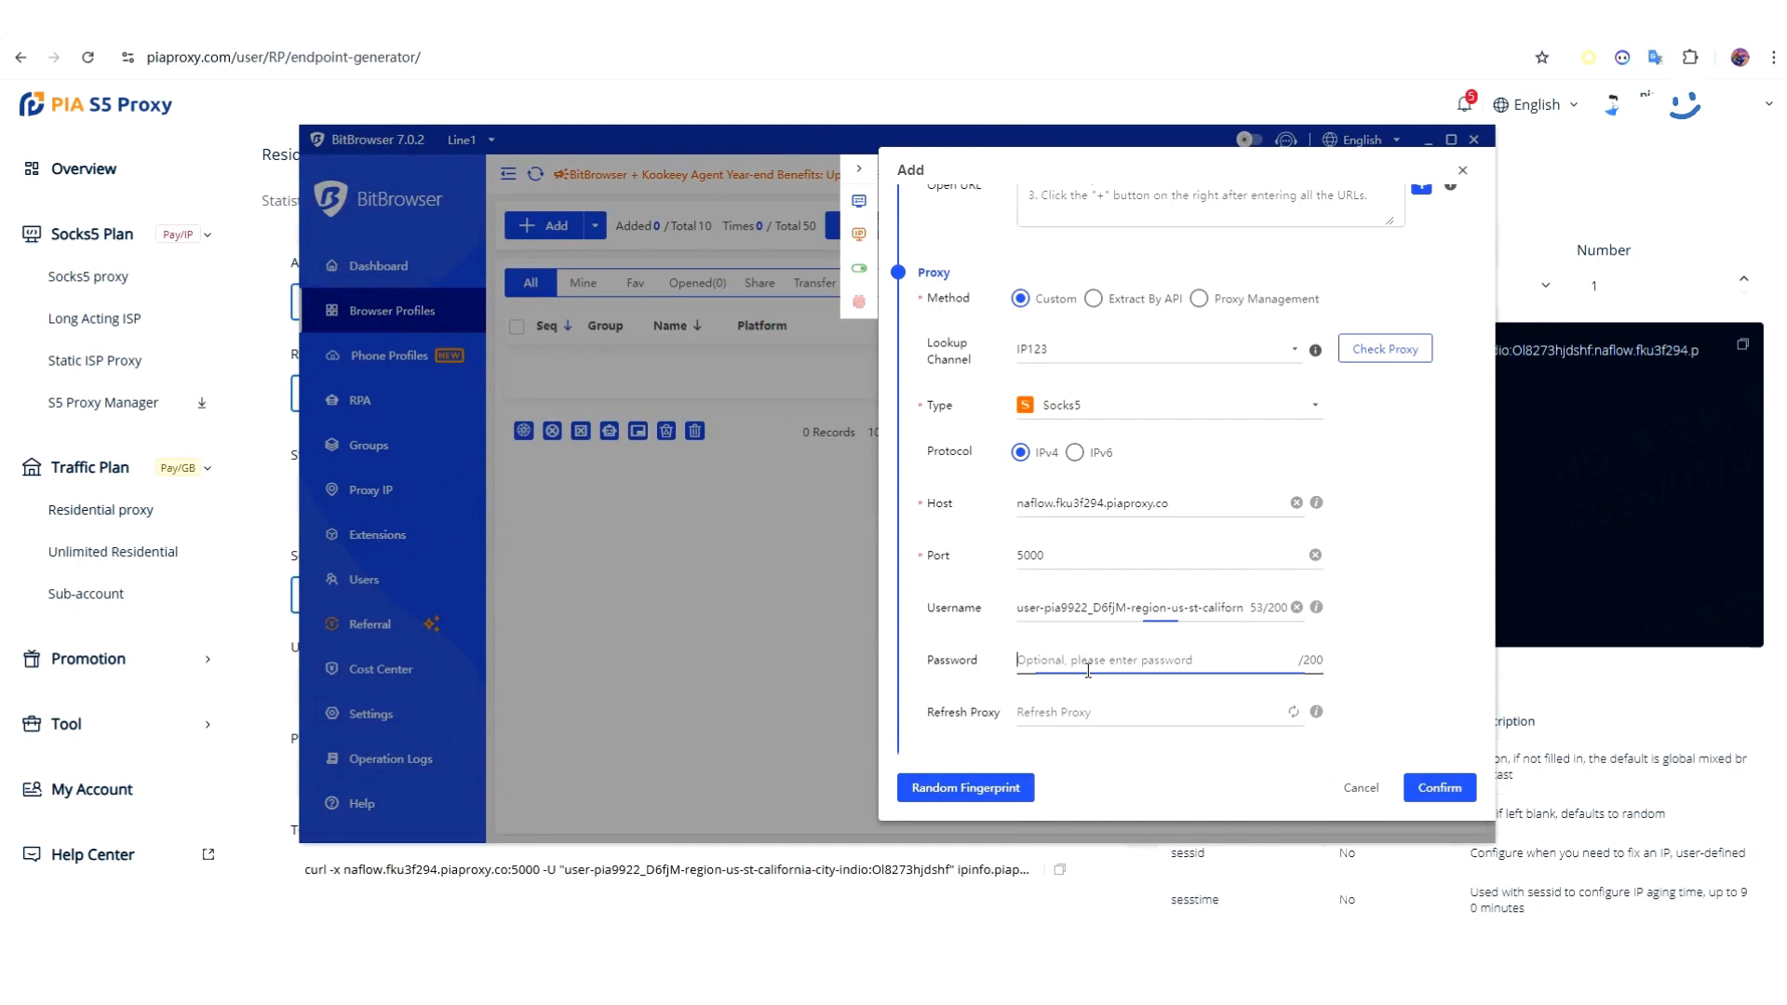
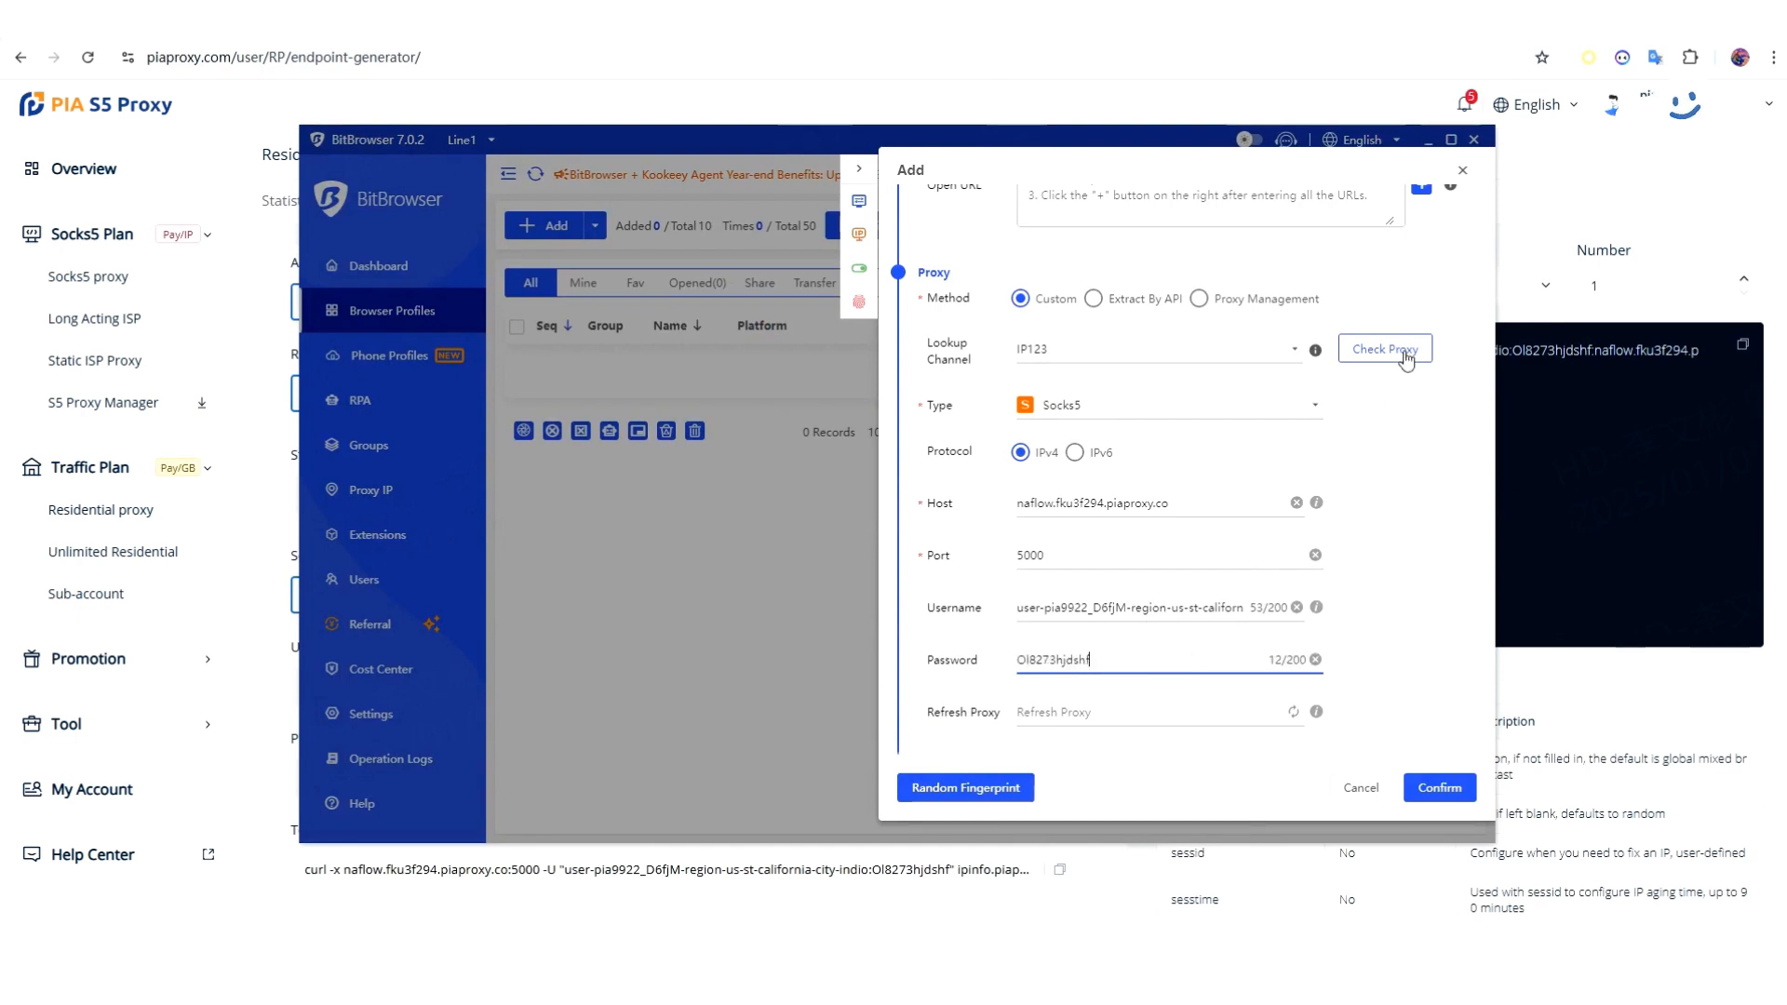
{"action": "left_click", "coordinate": [1384, 349]}
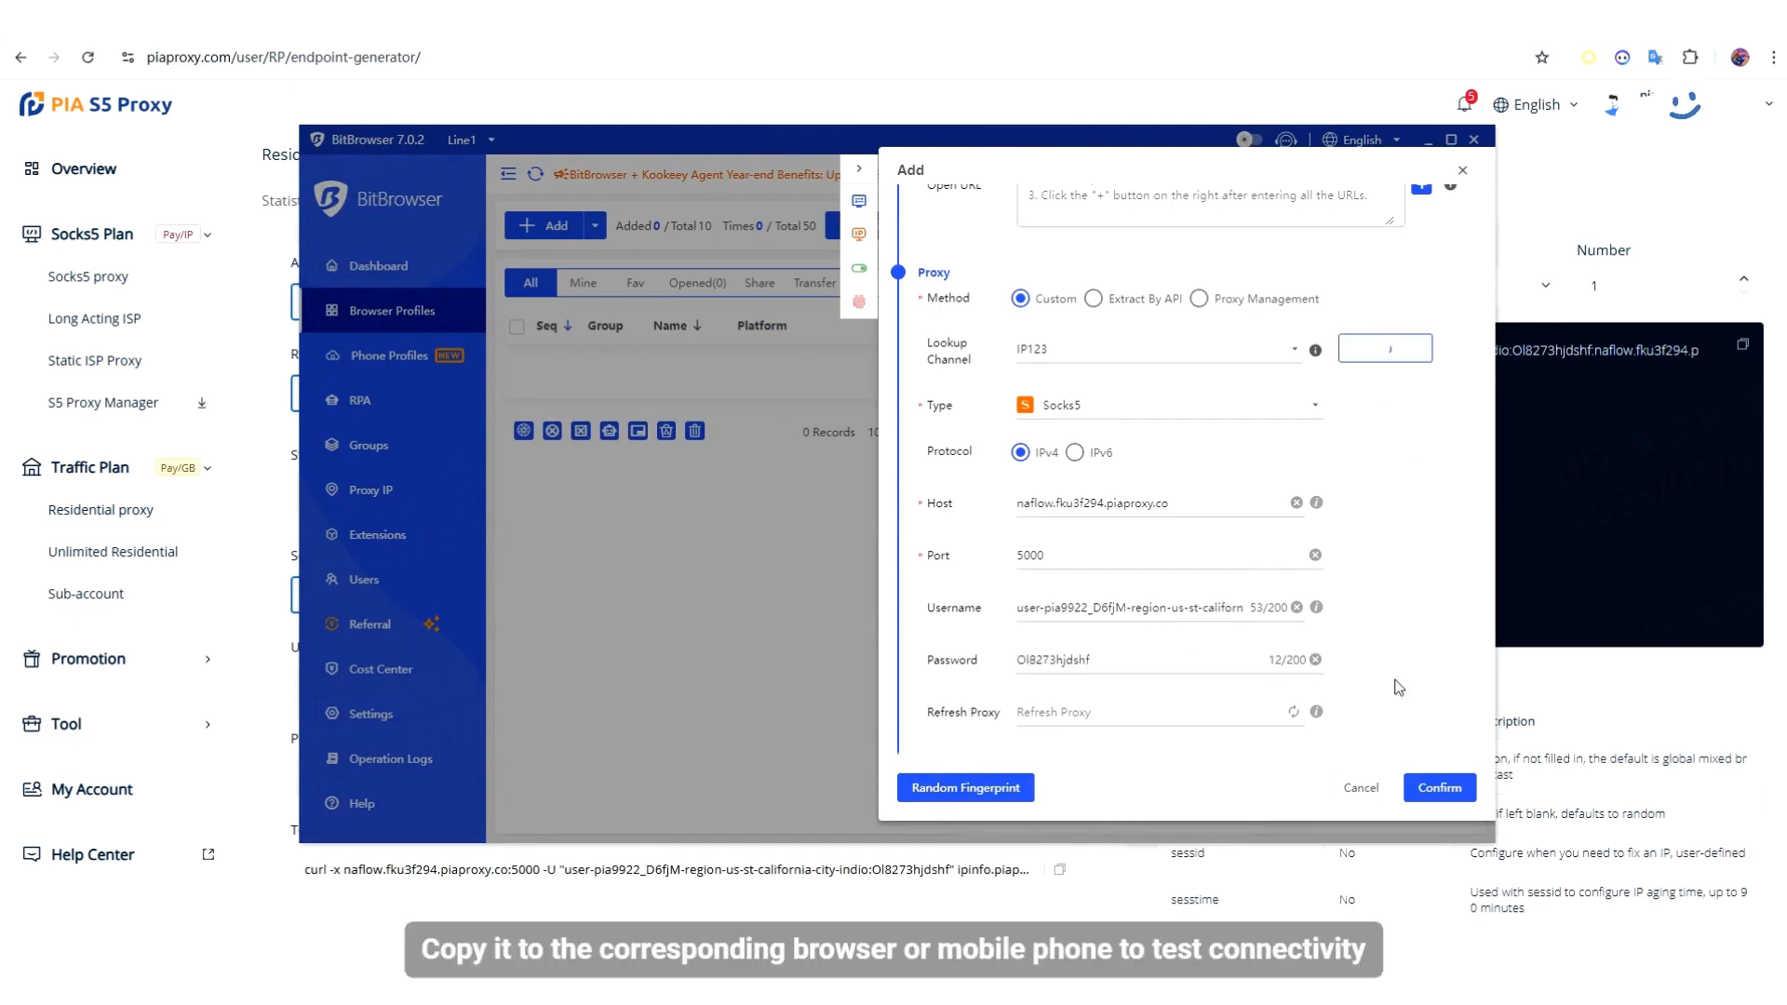
{"action": "left_click", "coordinate": [1384, 348]}
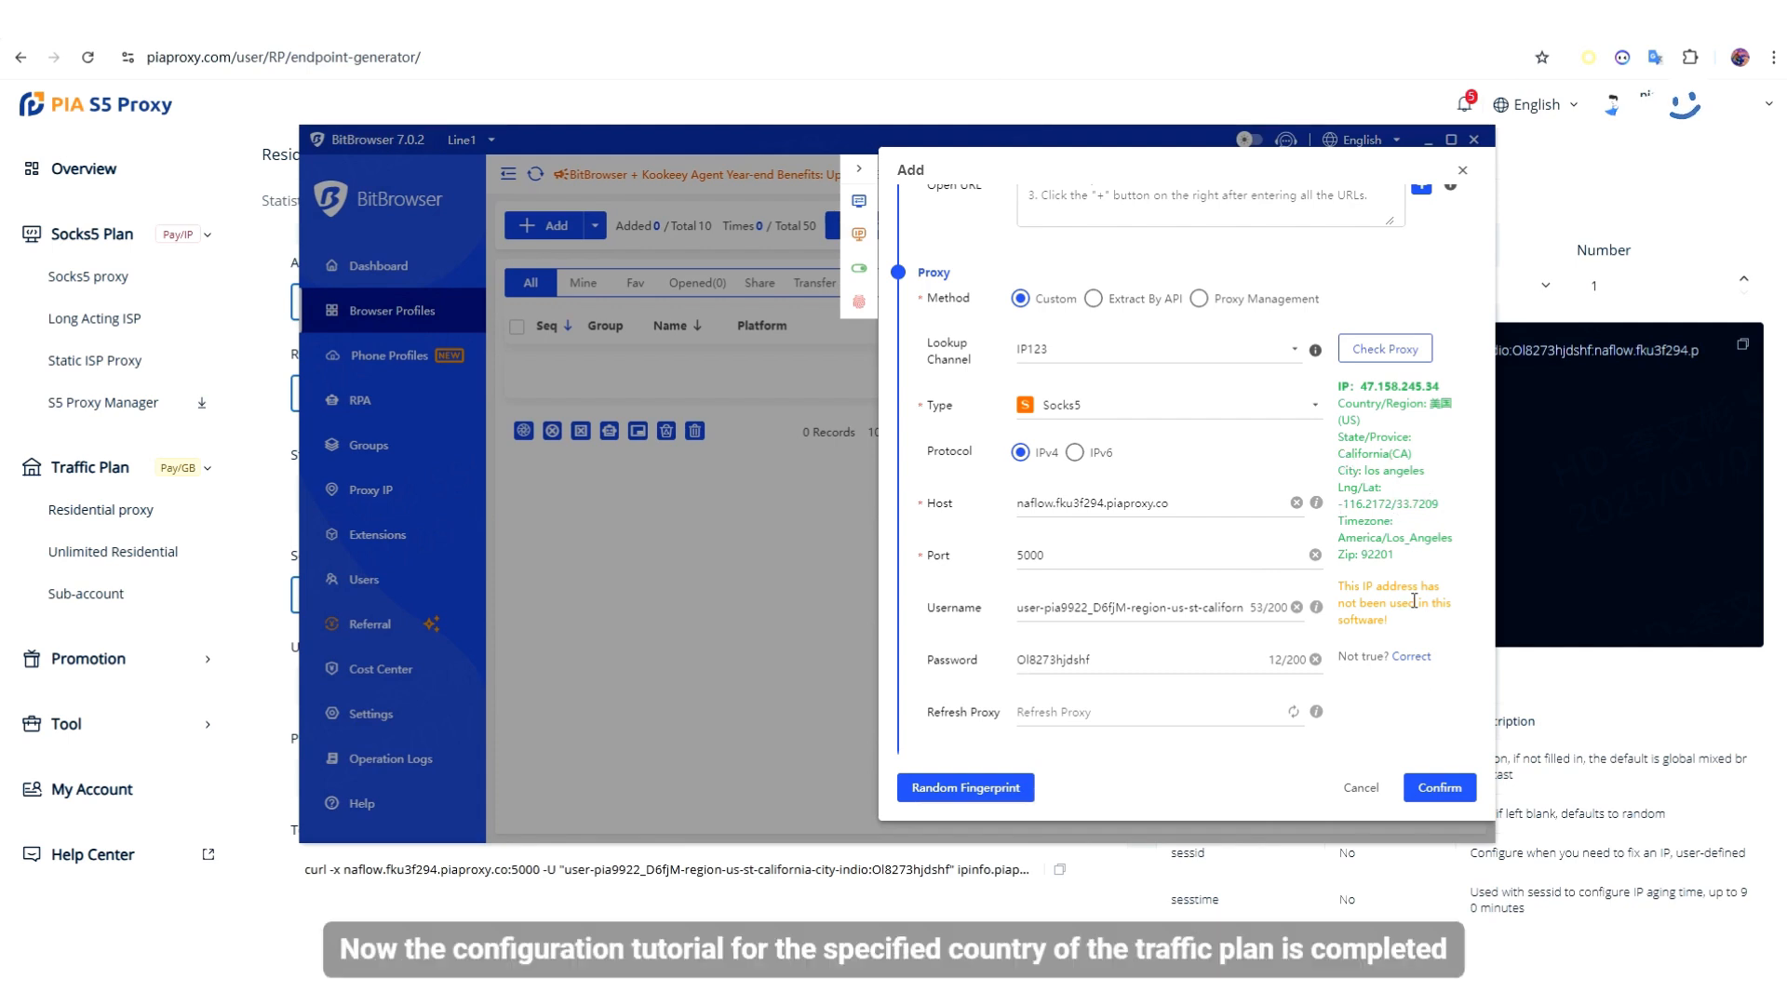
{"action": "left_click", "coordinate": [1439, 787]}
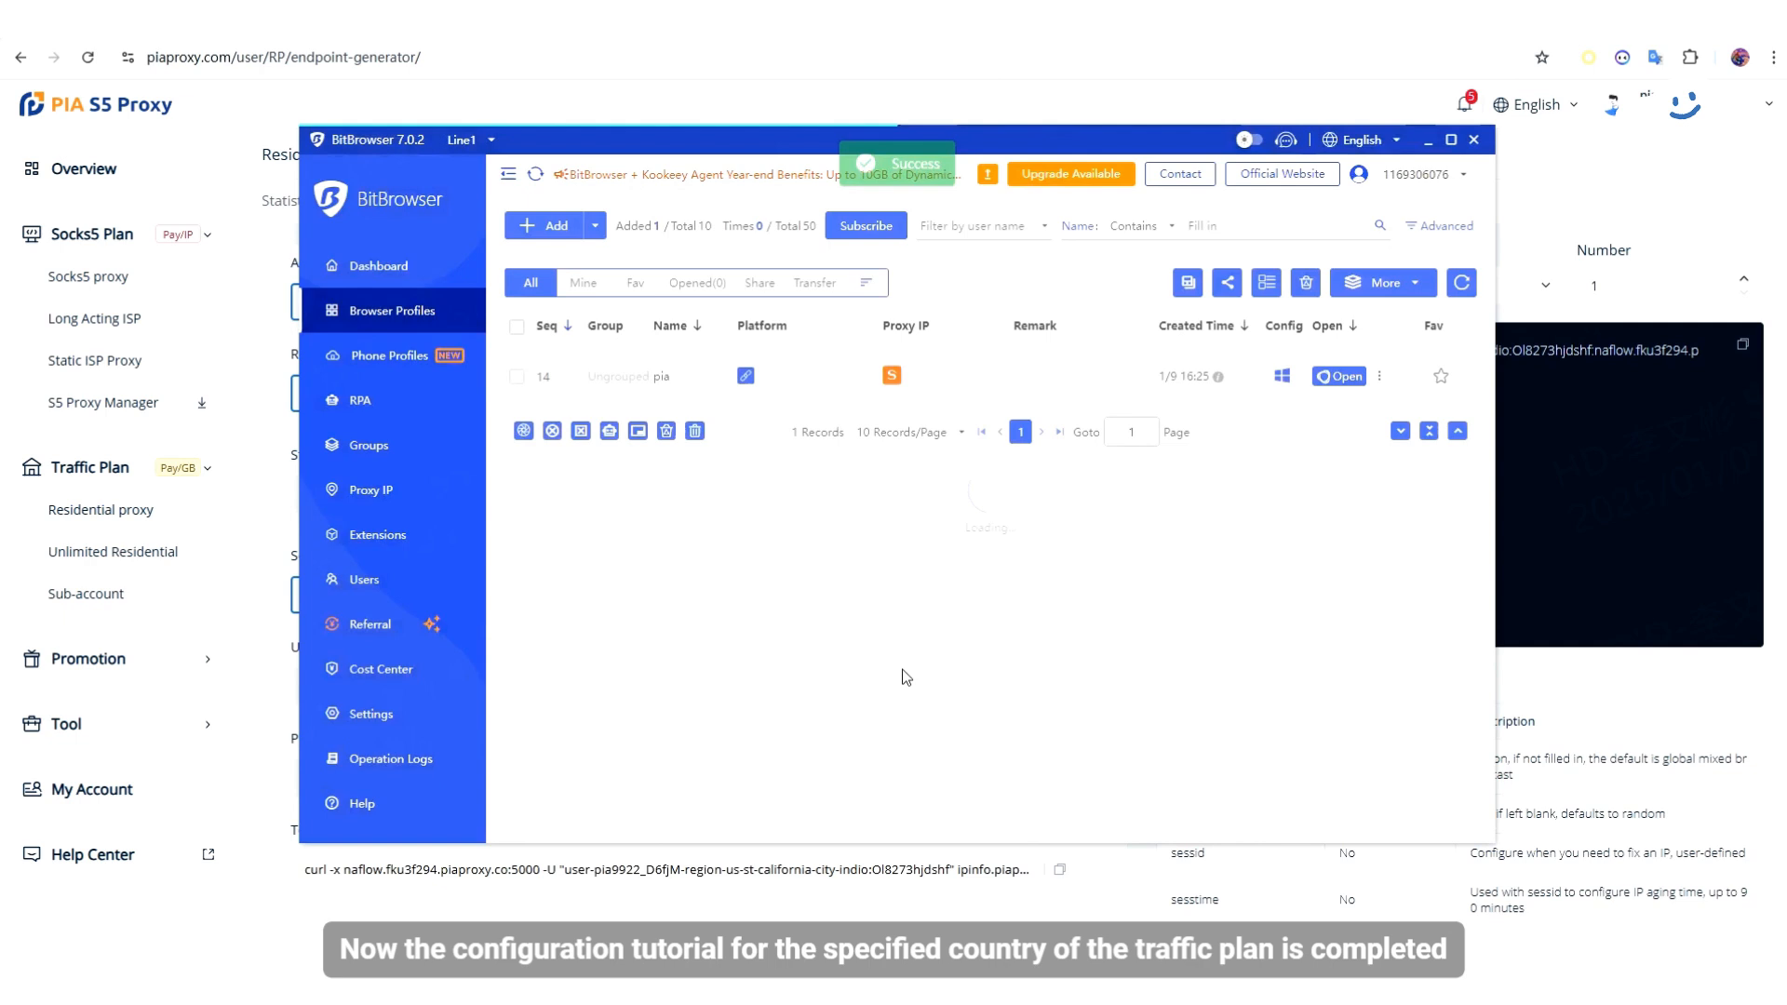